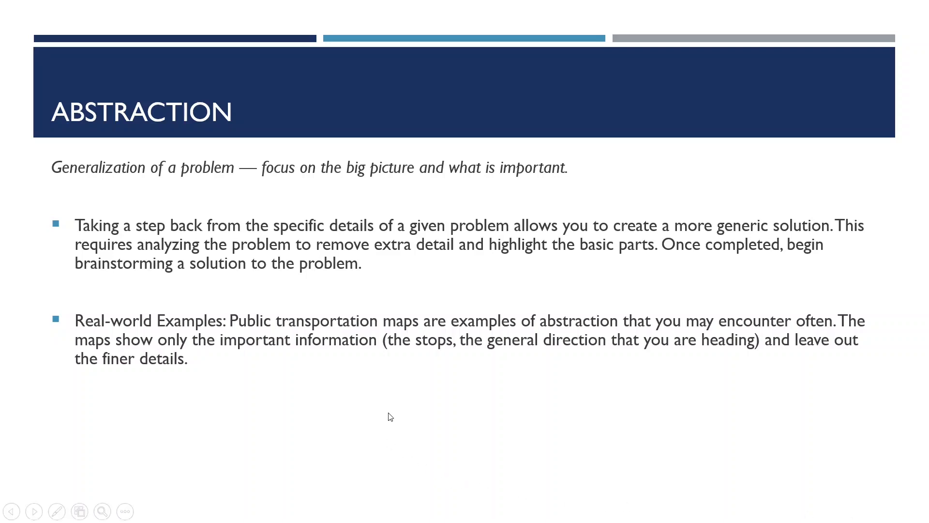
{"action": "mouse_move", "coordinate": [373, 414]}
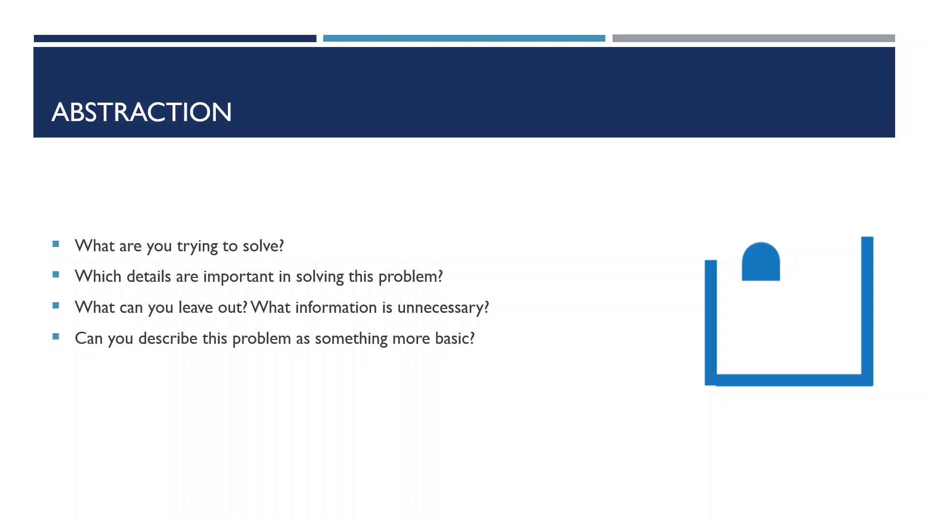
{"action": "mouse_move", "coordinate": [764, 329]}
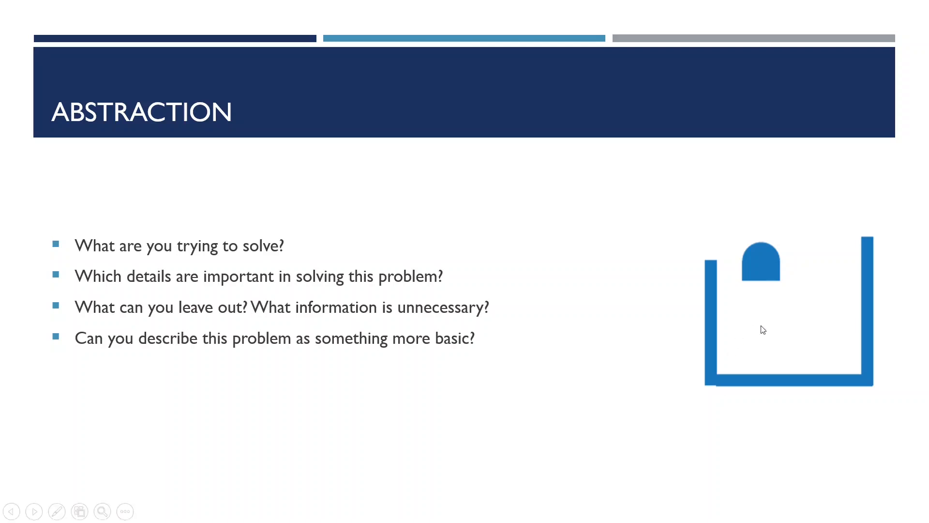